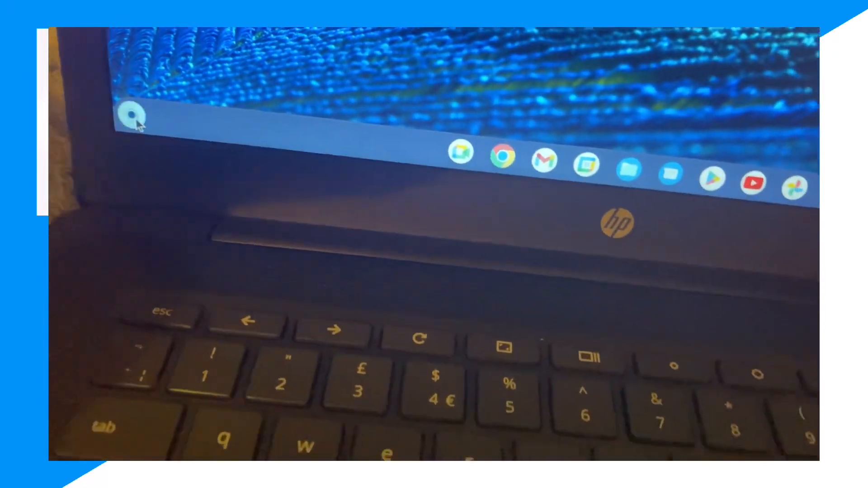
Launch the Settings app from the shelf Launcher
{"action": "left_click", "coordinate": [132, 115]}
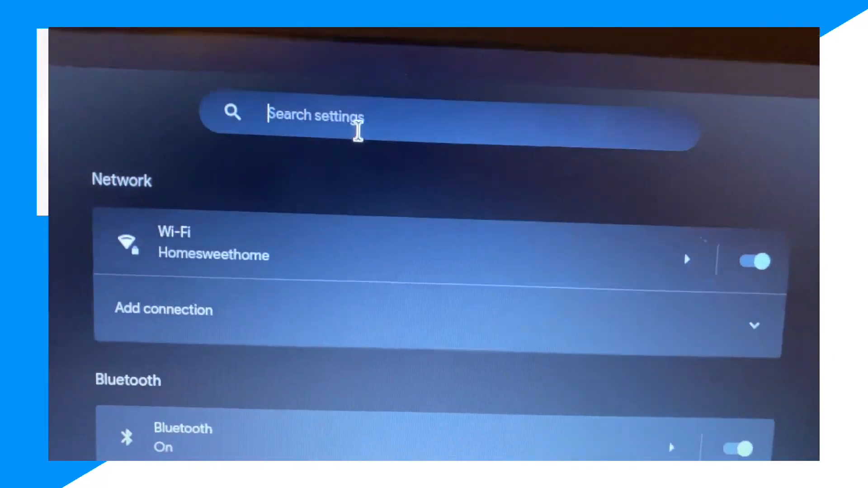
Search Settings for "cu" to list cursor accessibility results
{"action": "type", "text": "cu"}
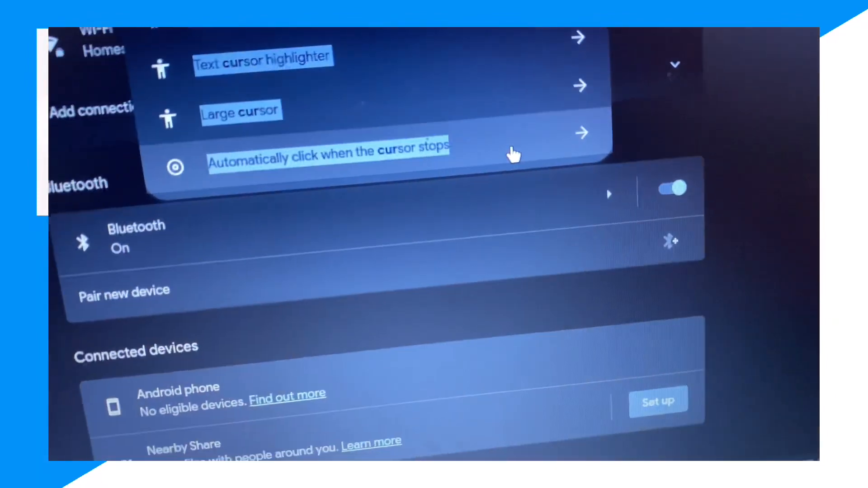
Turn Automatic clicks on in Cursor and touchpad, then switch it back off
{"action": "scroll", "scroll_direction": "down", "scroll_amount": 3}
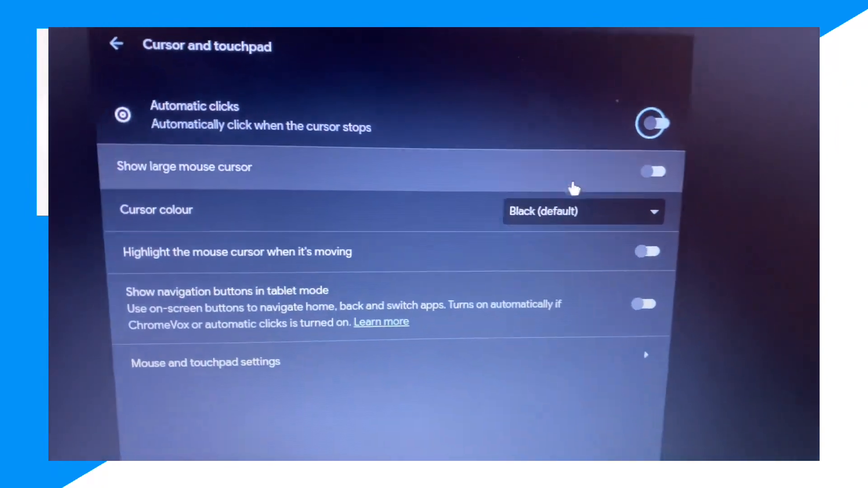
{"action": "left_click", "coordinate": [652, 122]}
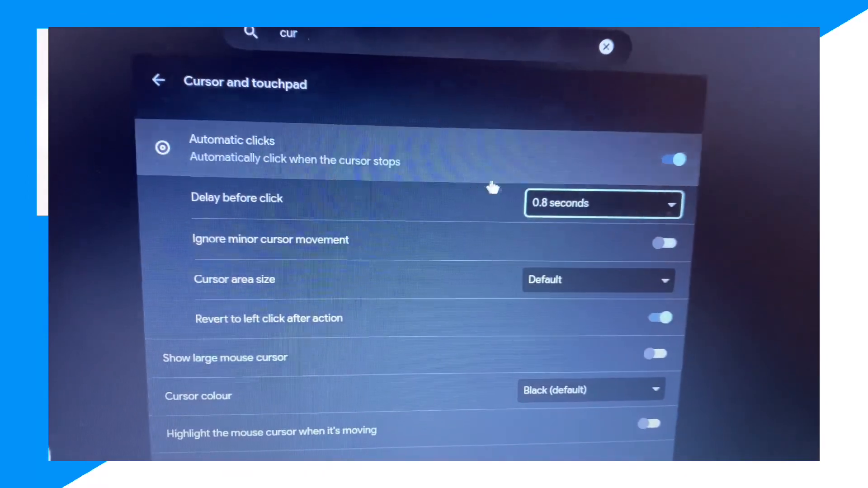
{"action": "left_click", "coordinate": [672, 160]}
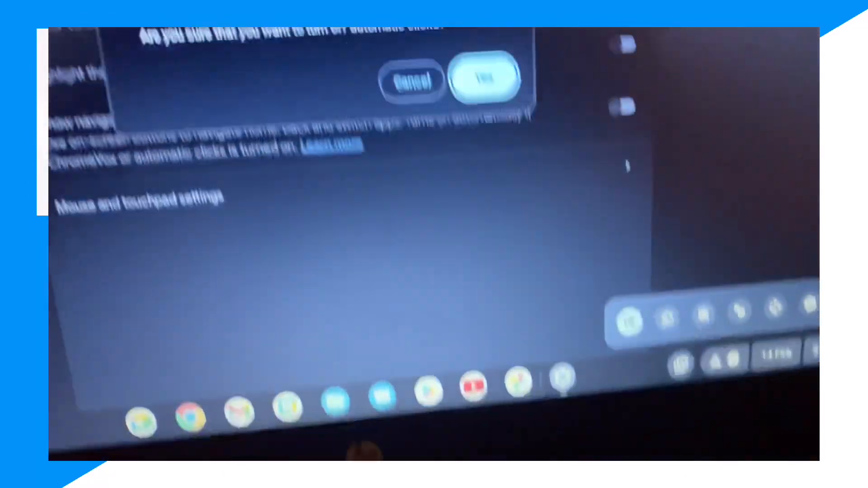